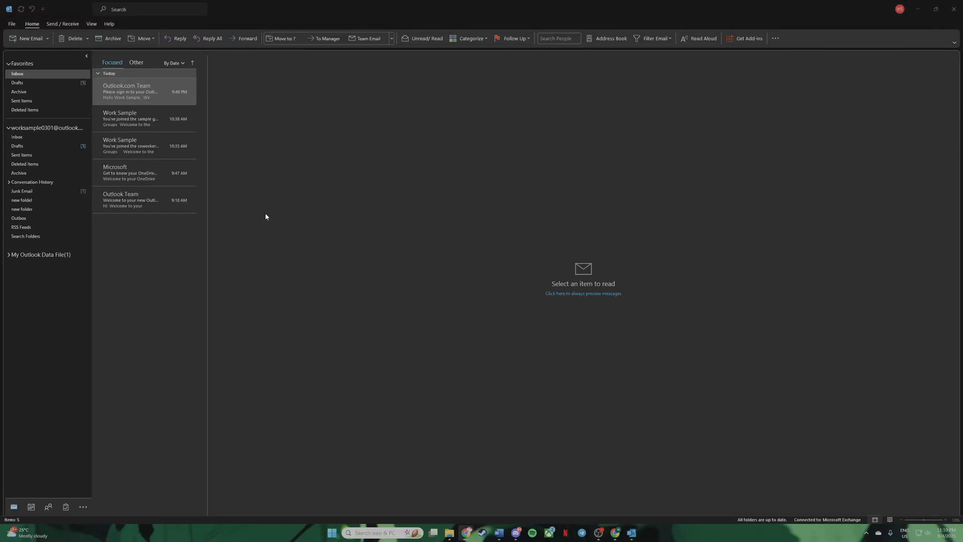
{"action": "mouse_move", "coordinate": [347, 188]}
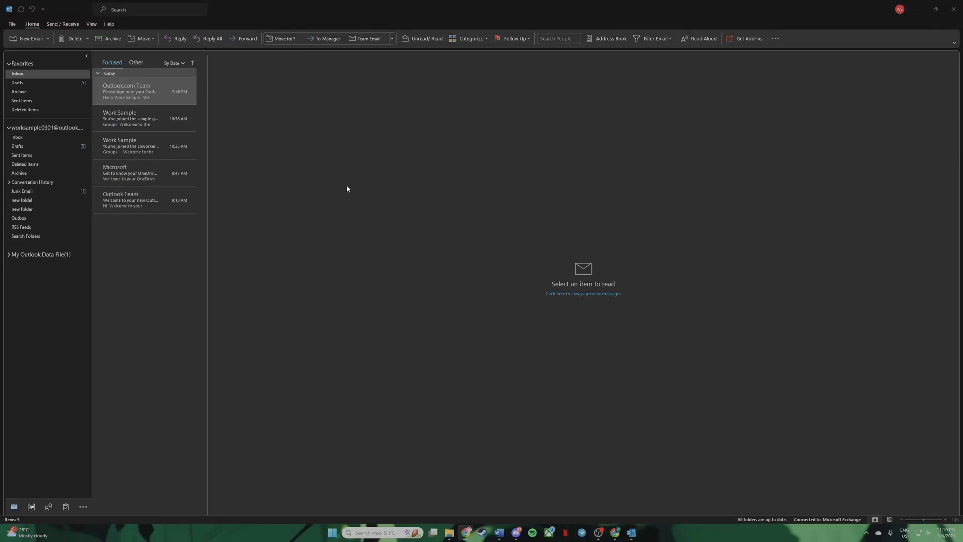
{"action": "mouse_move", "coordinate": [337, 193]}
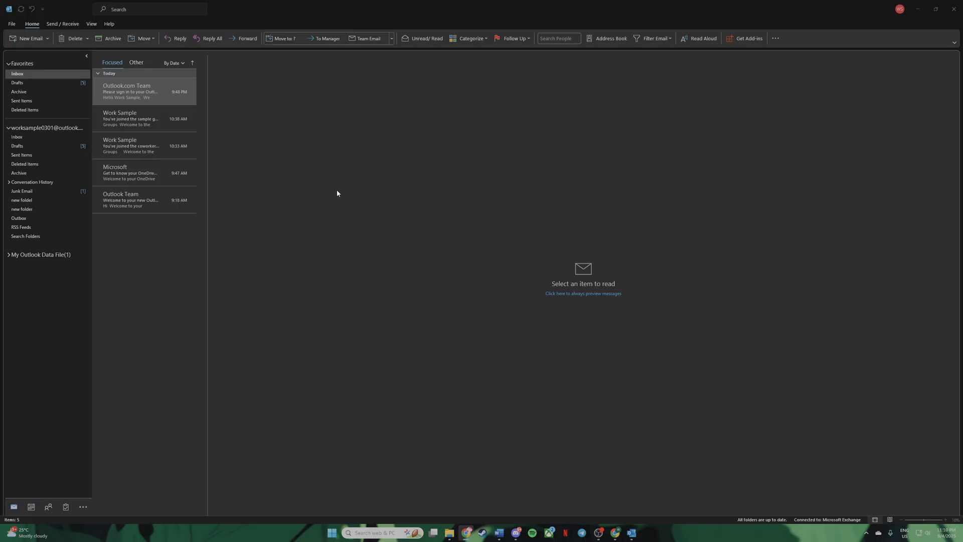
{"action": "mouse_move", "coordinate": [358, 194]}
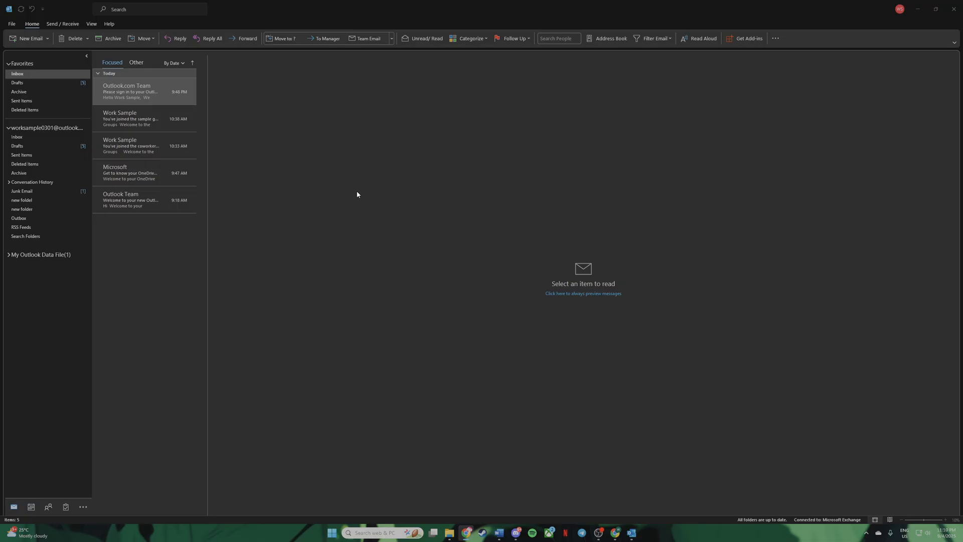
{"action": "mouse_move", "coordinate": [330, 163]}
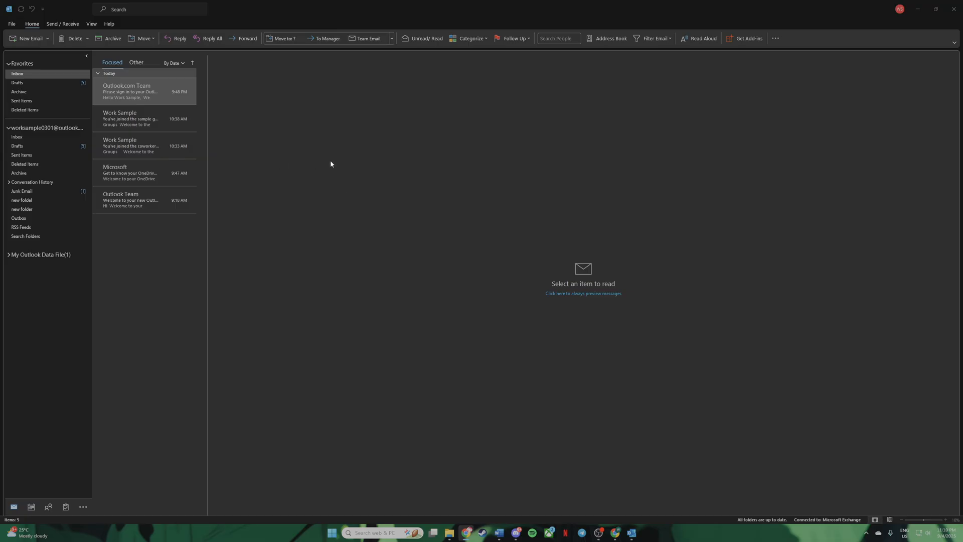
{"action": "mouse_move", "coordinate": [332, 163]}
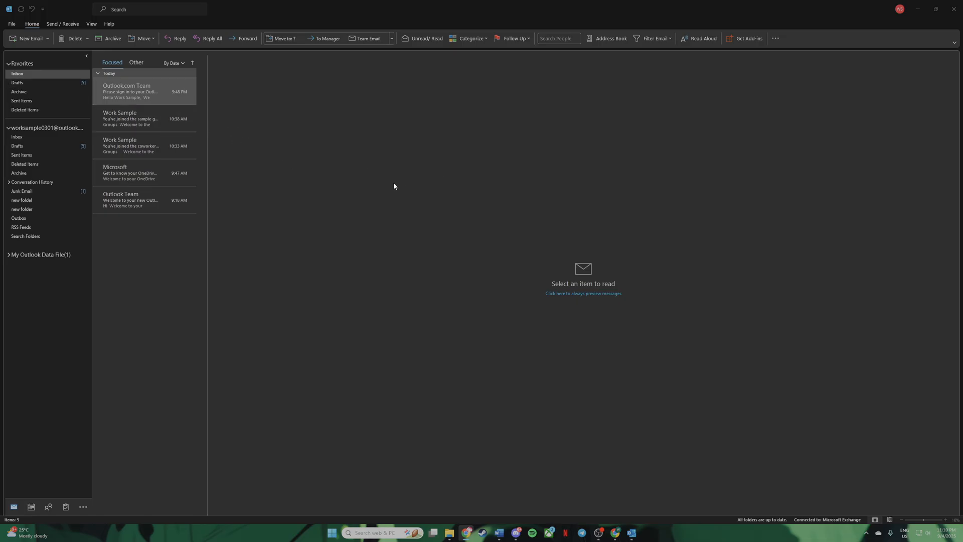
{"action": "mouse_move", "coordinate": [418, 189]}
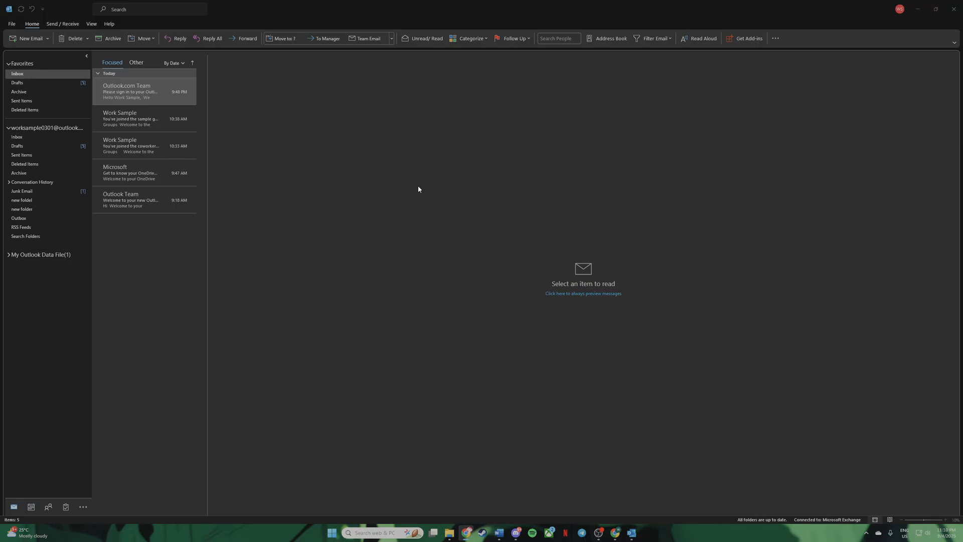
{"action": "mouse_move", "coordinate": [29, 47]}
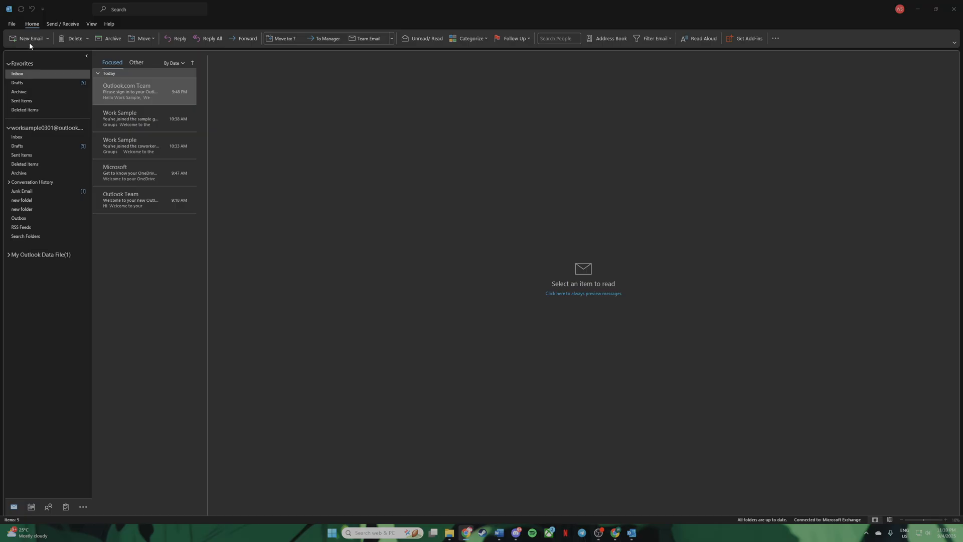
{"action": "mouse_move", "coordinate": [32, 44]}
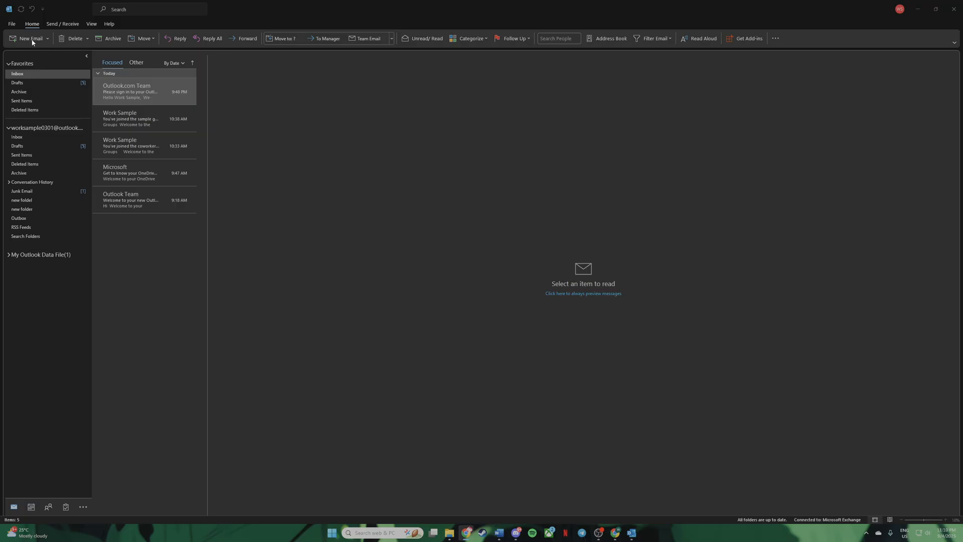
{"action": "mouse_move", "coordinate": [30, 41]}
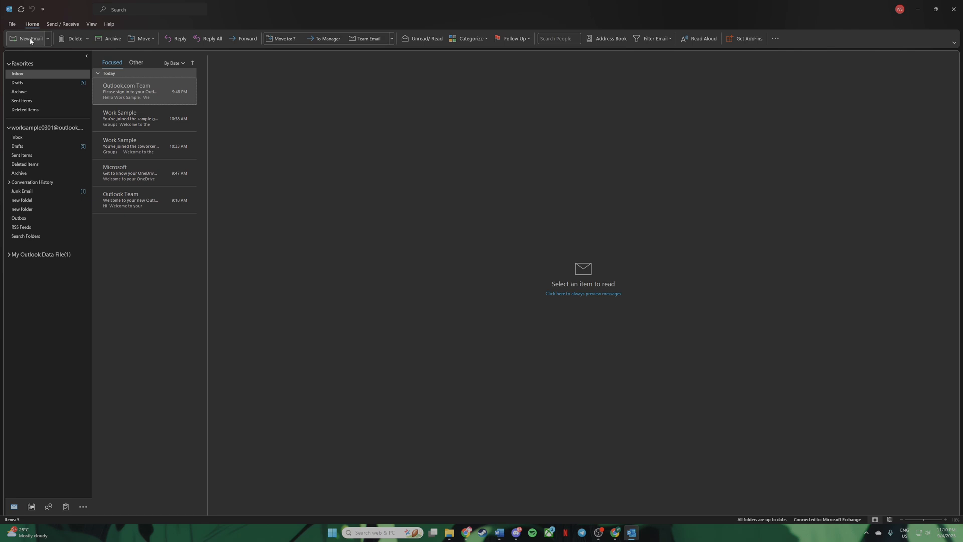
Start a new blank email from the Home ribbon
{"action": "left_click", "coordinate": [28, 38]}
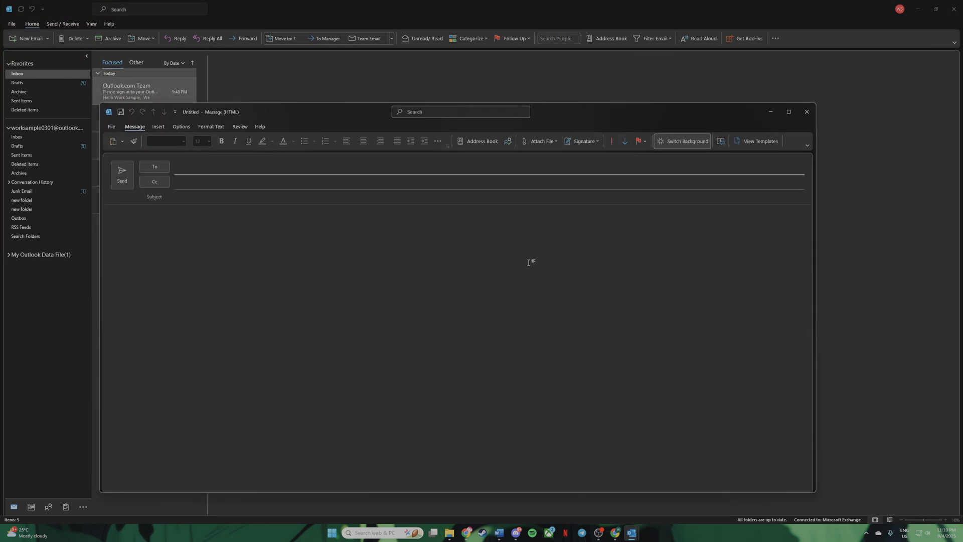
{"action": "mouse_move", "coordinate": [493, 248]}
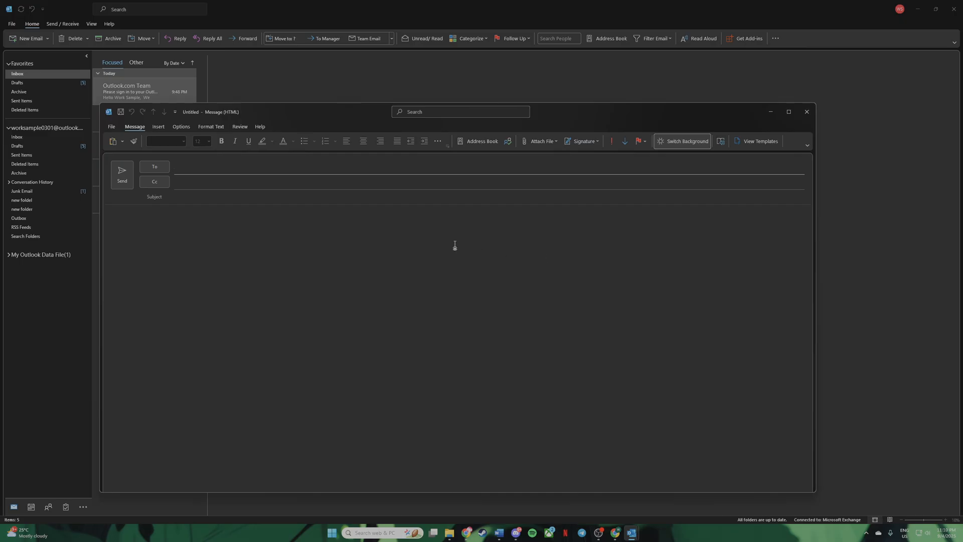
{"action": "mouse_move", "coordinate": [466, 214]}
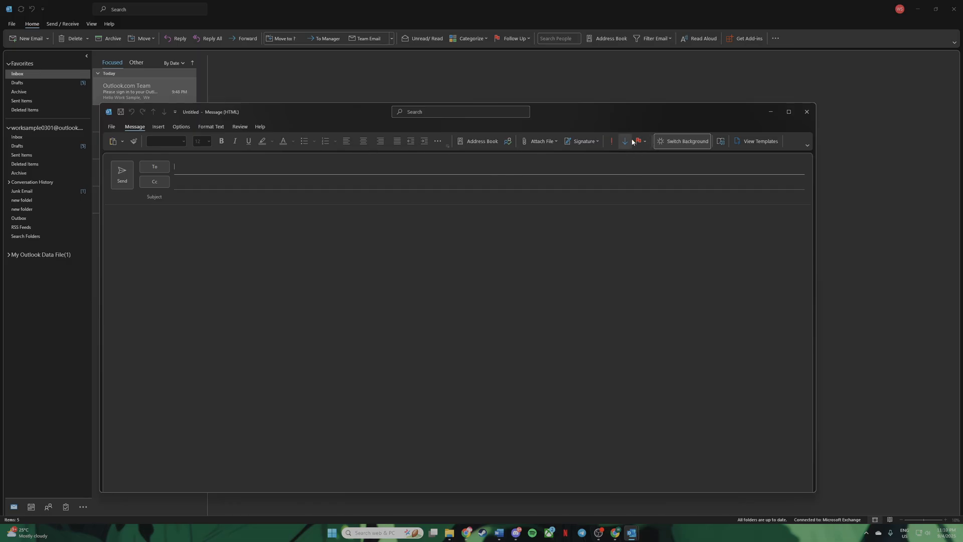
{"action": "mouse_move", "coordinate": [638, 140]}
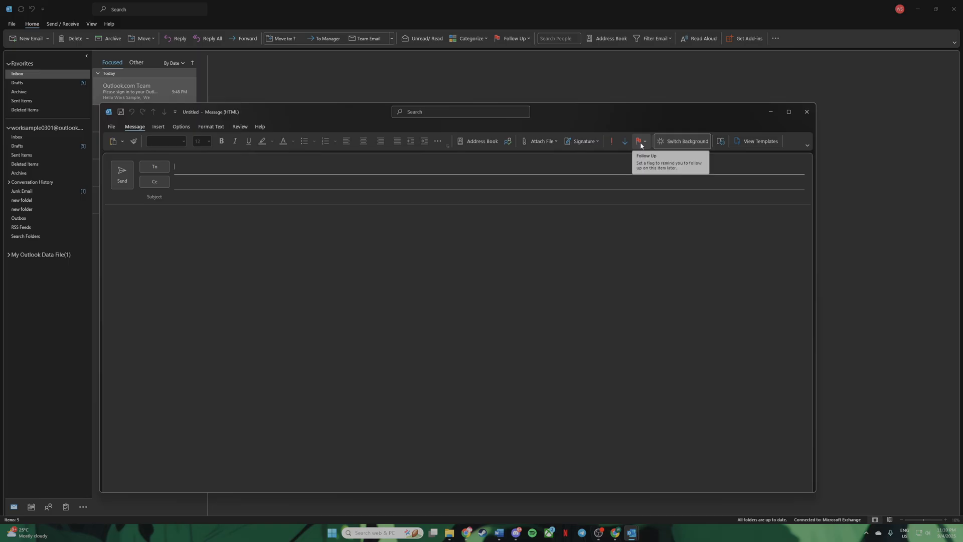
Show the Follow Up flag dropdown on the message's ribbon
{"action": "left_click", "coordinate": [645, 141]}
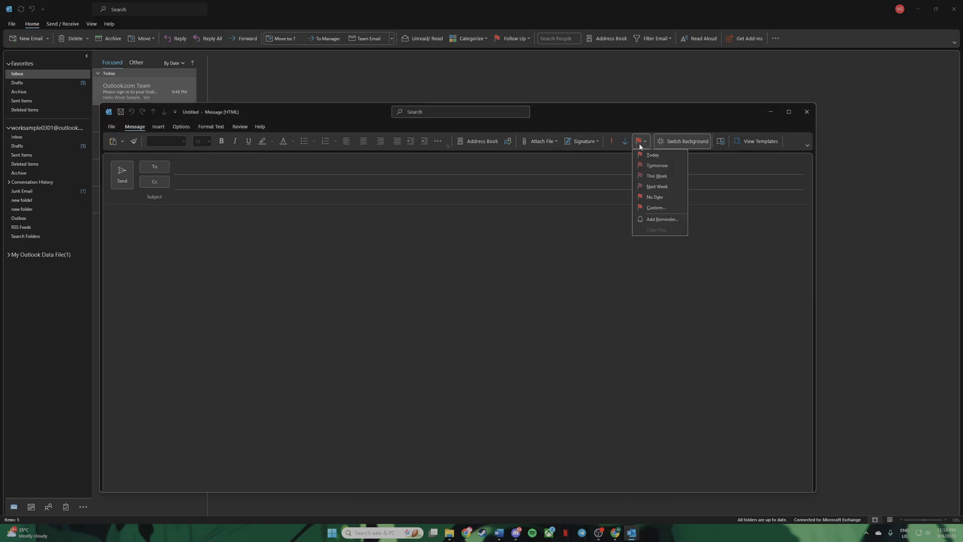
{"action": "mouse_move", "coordinate": [661, 219]}
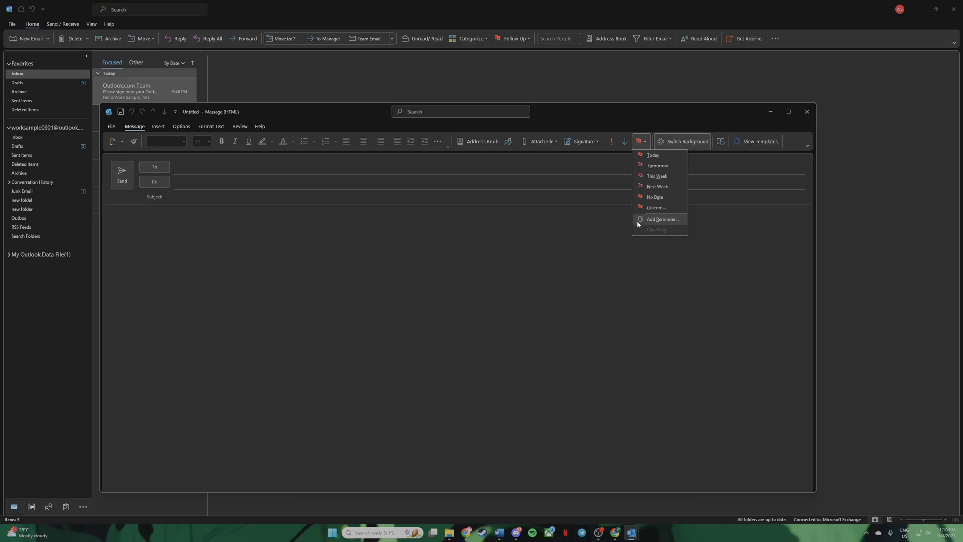
{"action": "mouse_move", "coordinate": [655, 207]}
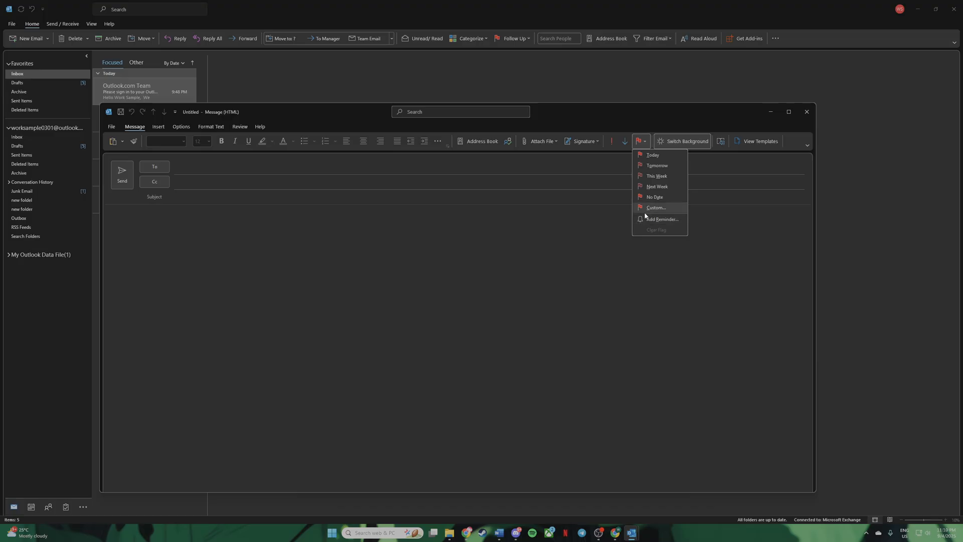
Apply a Custom flag due September 4, 2025 with a 4:00 PM reminder, also flagged for recipients
{"action": "left_click", "coordinate": [656, 207]}
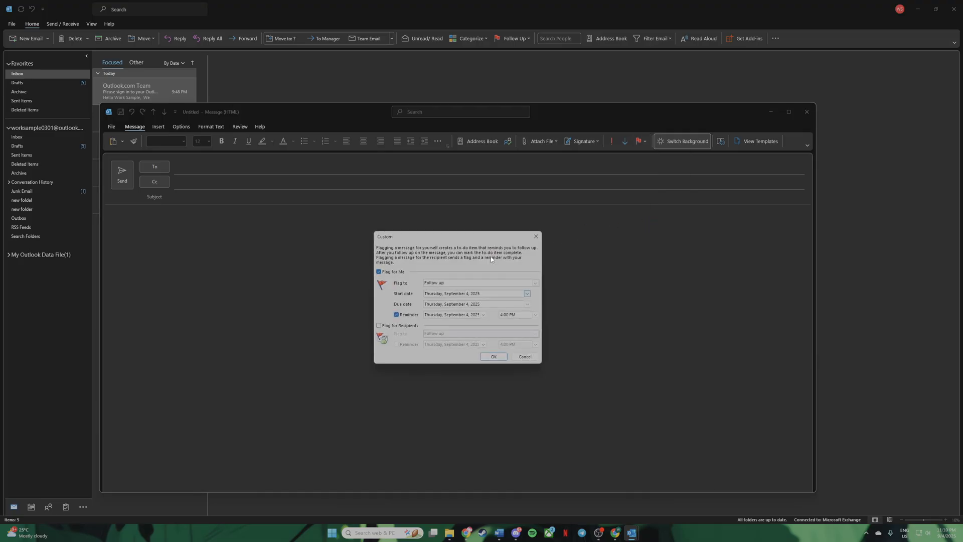
{"action": "mouse_move", "coordinate": [457, 271]}
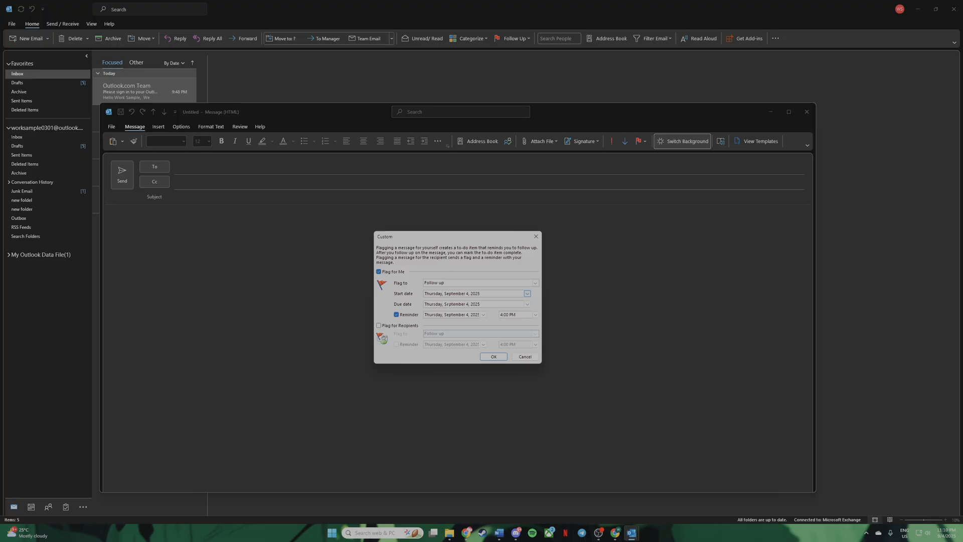
{"action": "left_click", "coordinate": [526, 304]}
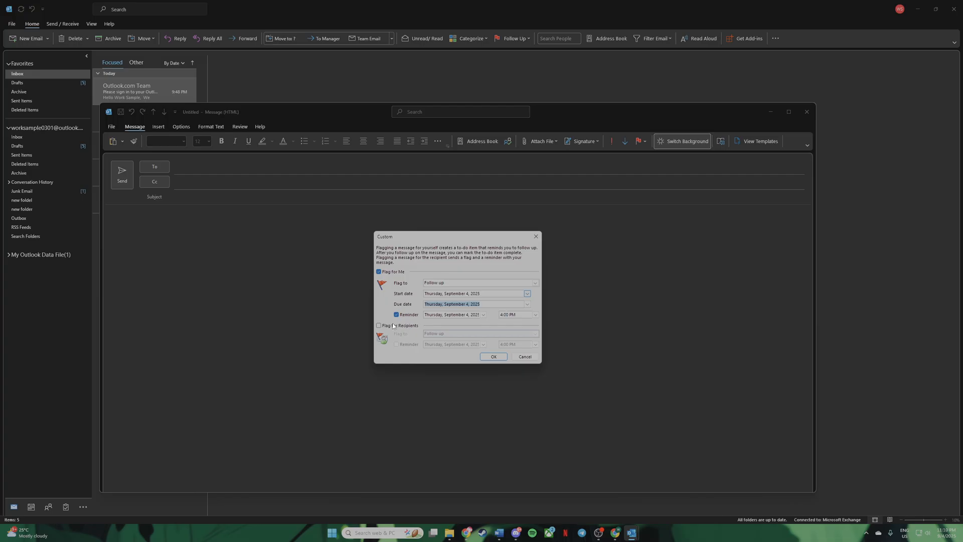
{"action": "left_click", "coordinate": [379, 325]}
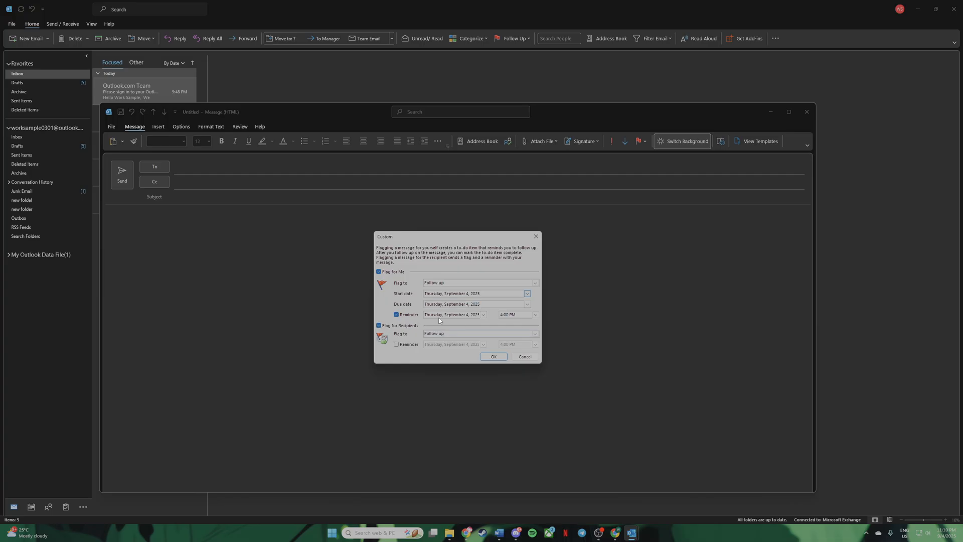
{"action": "mouse_move", "coordinate": [456, 324]}
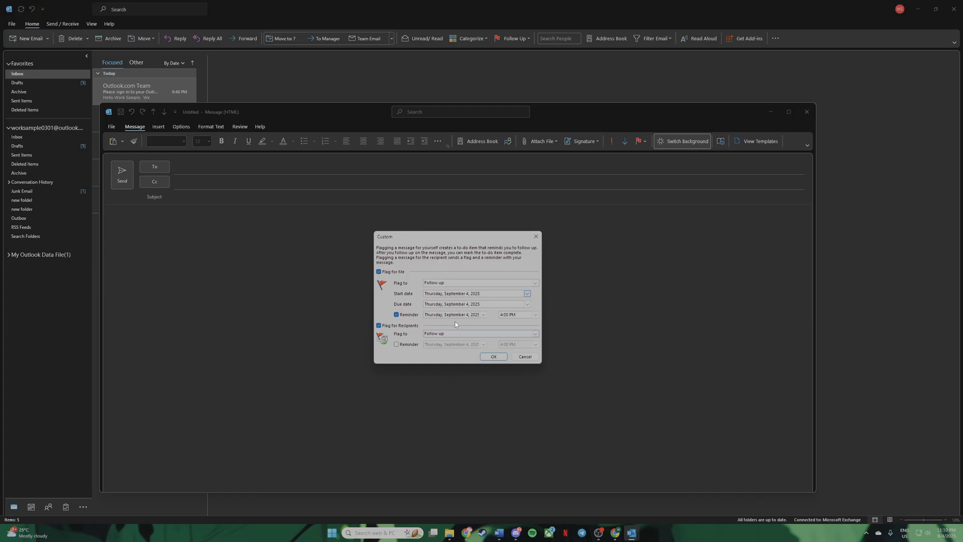
{"action": "mouse_move", "coordinate": [455, 357]}
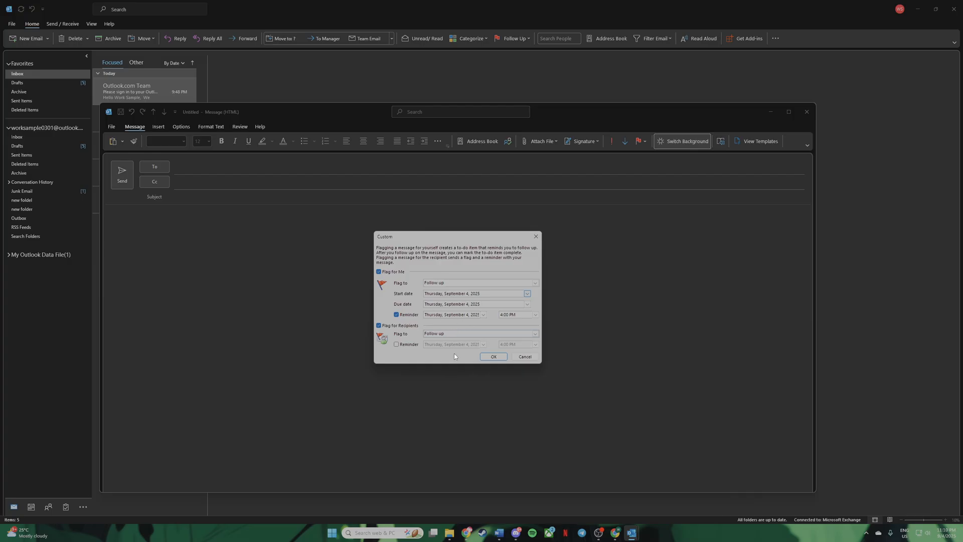
{"action": "mouse_move", "coordinate": [475, 365]}
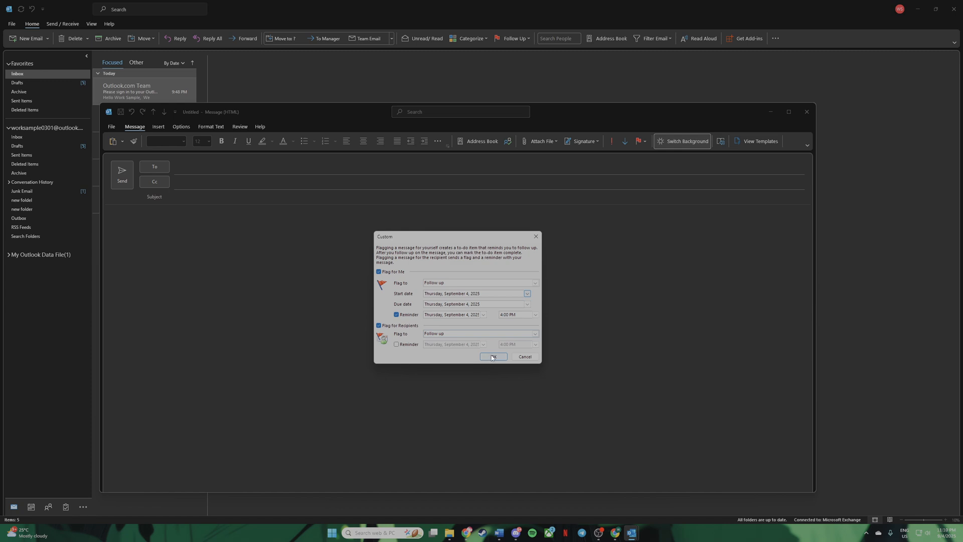
{"action": "left_click", "coordinate": [492, 357]}
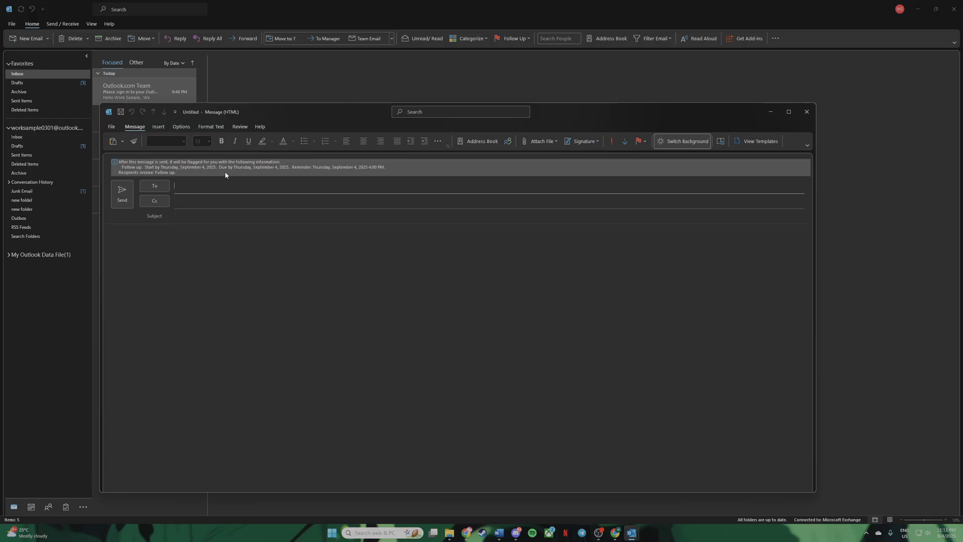
{"action": "mouse_move", "coordinate": [242, 177]}
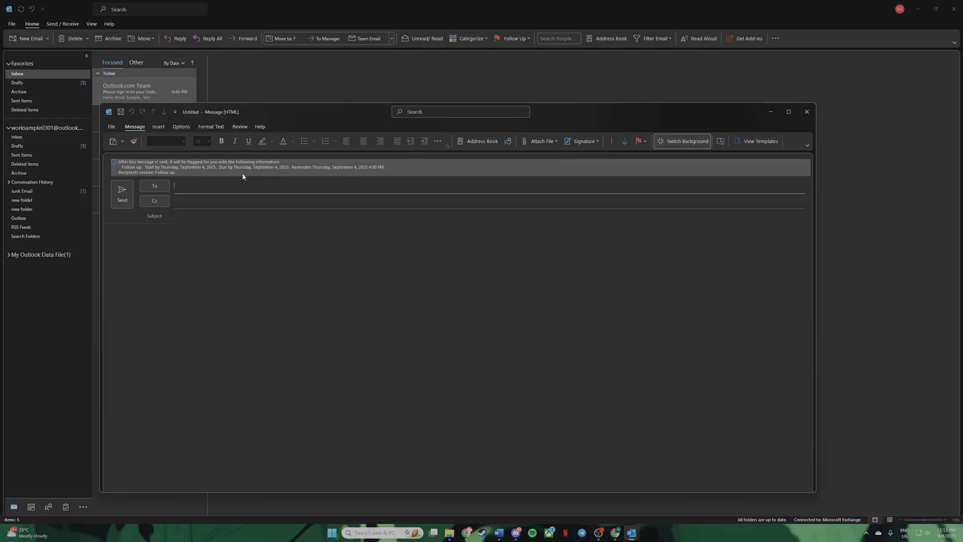
{"action": "mouse_move", "coordinate": [282, 175]}
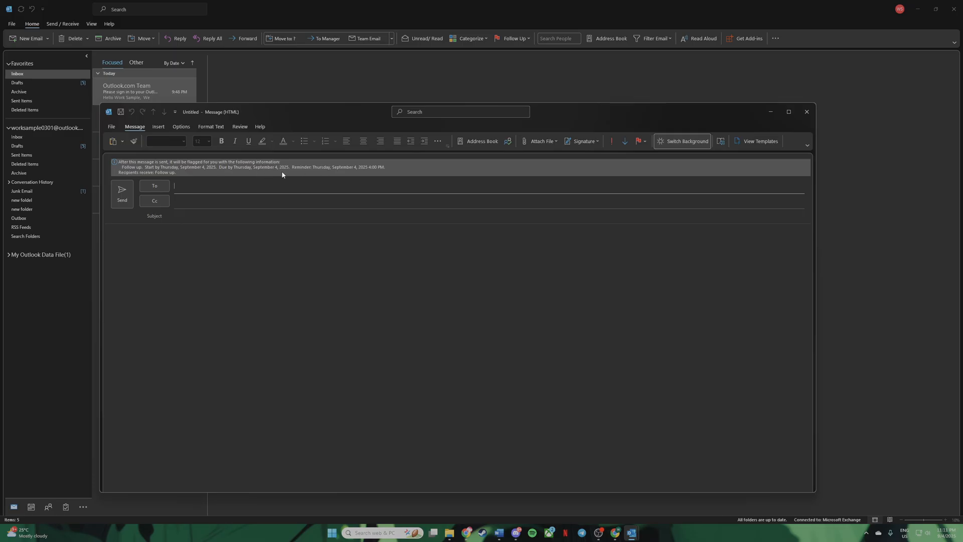
{"action": "mouse_move", "coordinate": [253, 168]}
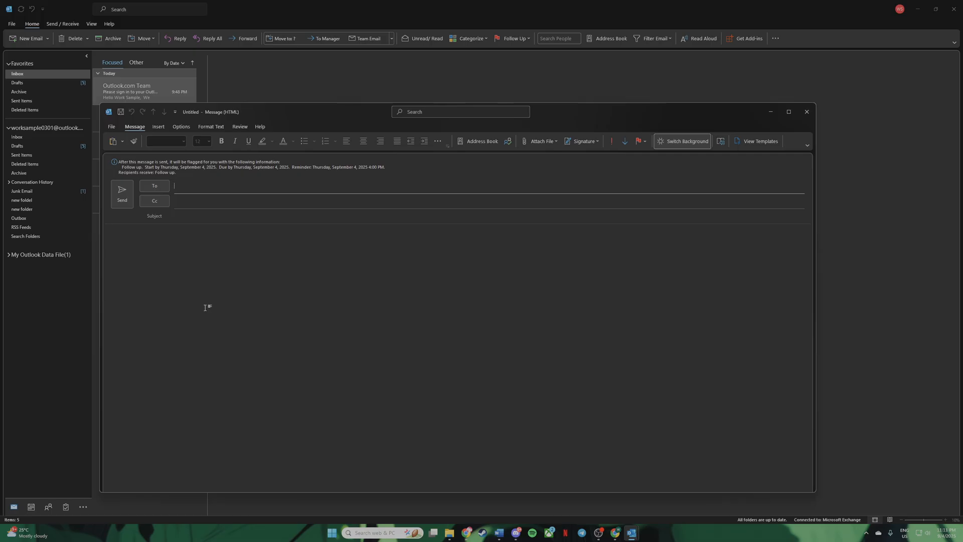
{"action": "mouse_move", "coordinate": [19, 343]}
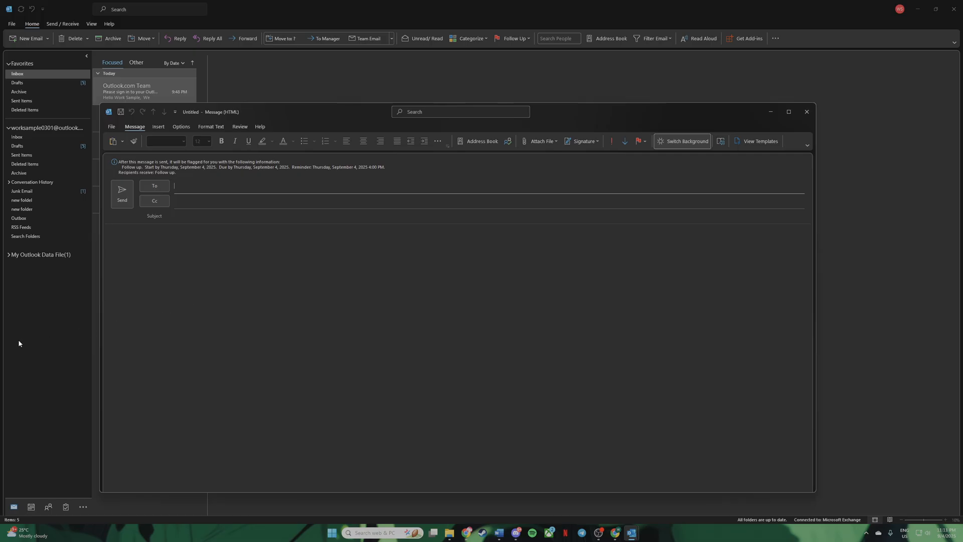